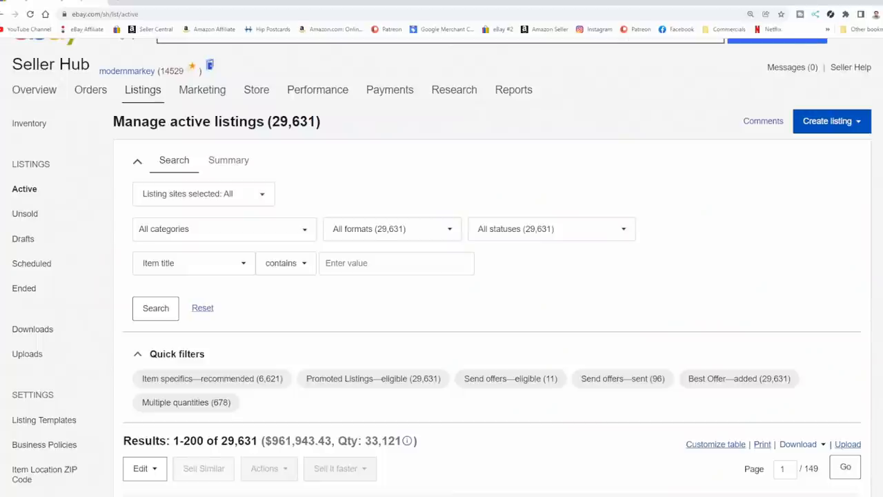
# Select the Arm & Hammer Phlox No.32 print listing in the active listings table
pyautogui.scroll(-3)
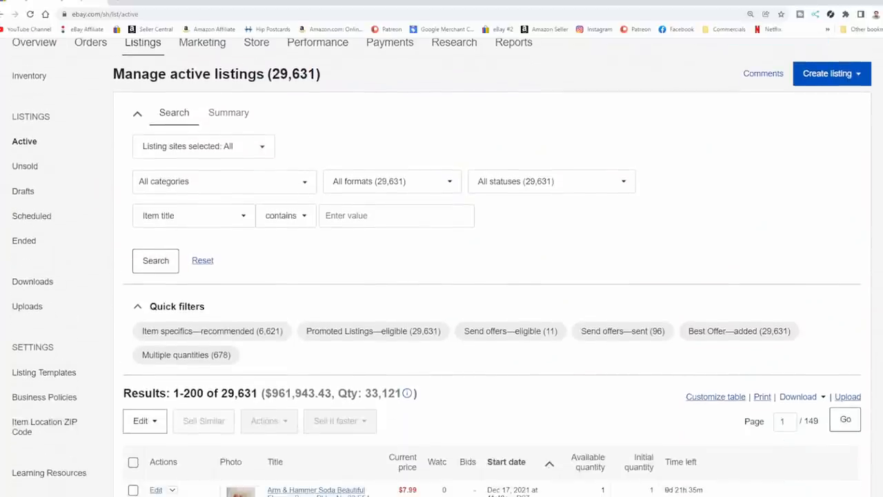
pyautogui.scroll(-3)
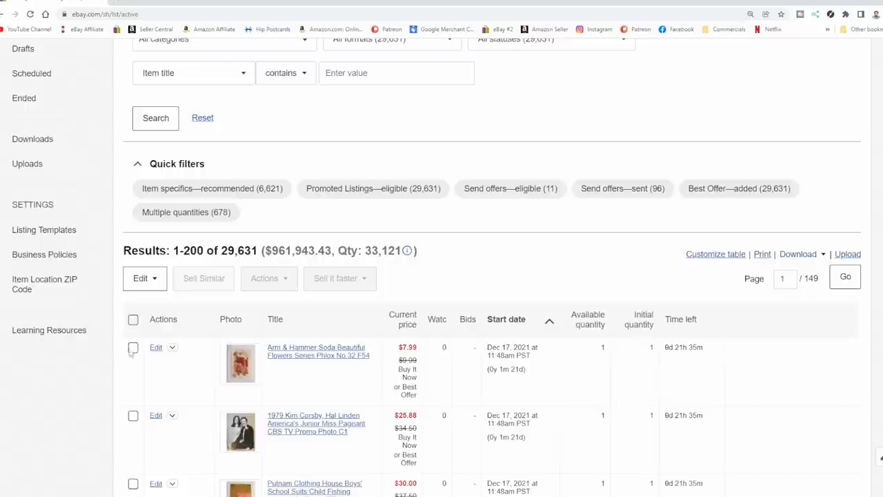
pyautogui.click(133, 347)
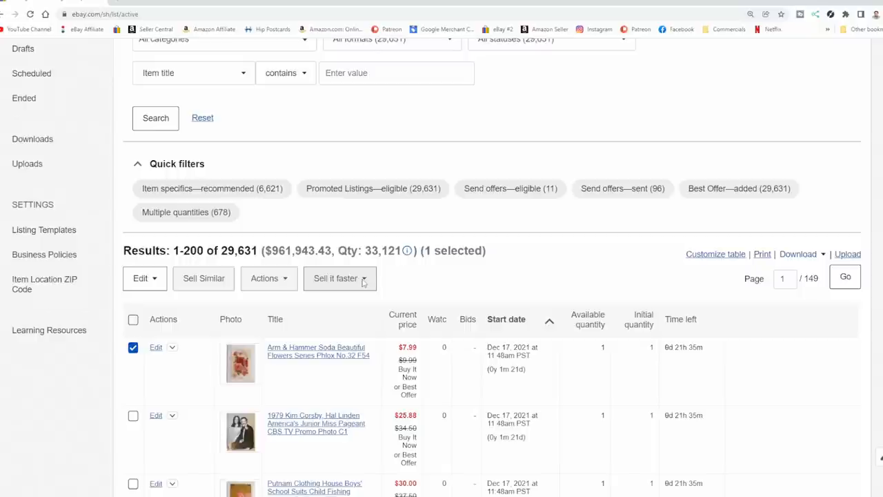
pyautogui.moveTo(365, 282)
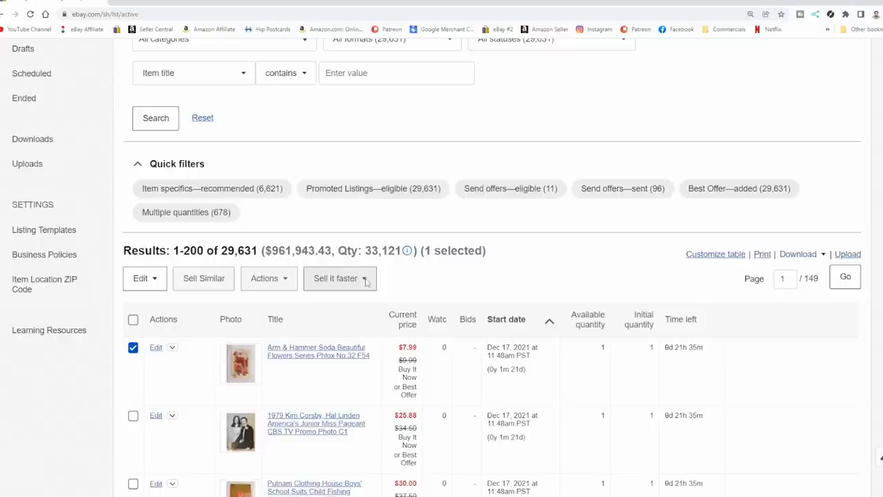
pyautogui.moveTo(367, 282)
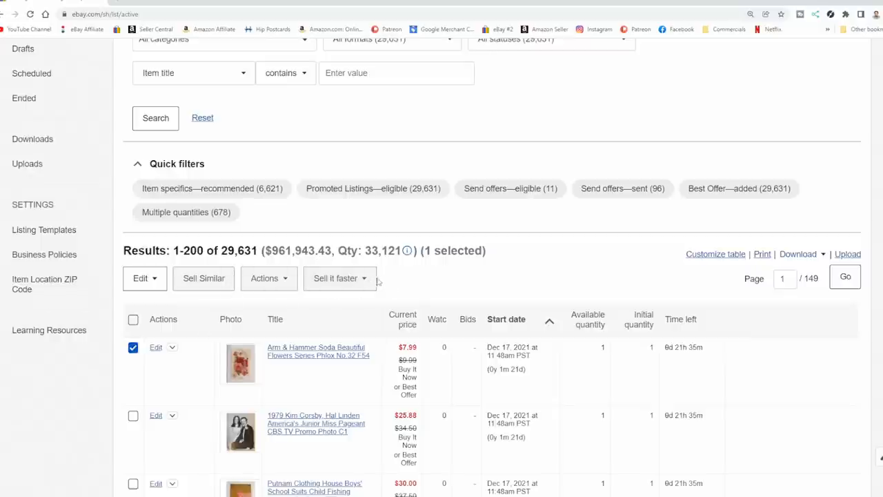
pyautogui.scroll(-3)
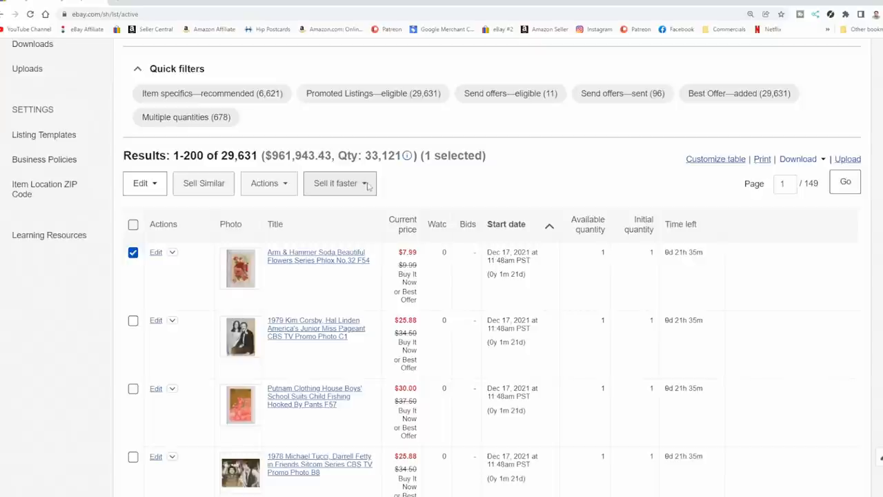
pyautogui.moveTo(363, 187)
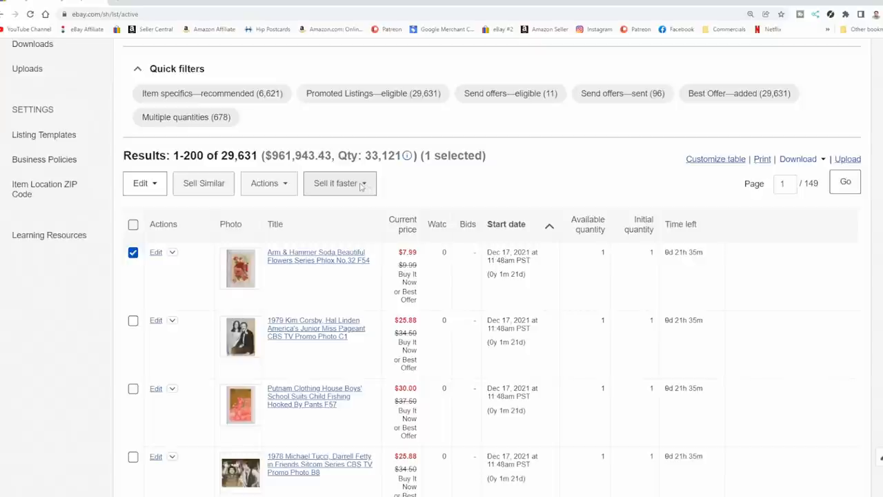
pyautogui.moveTo(373, 186)
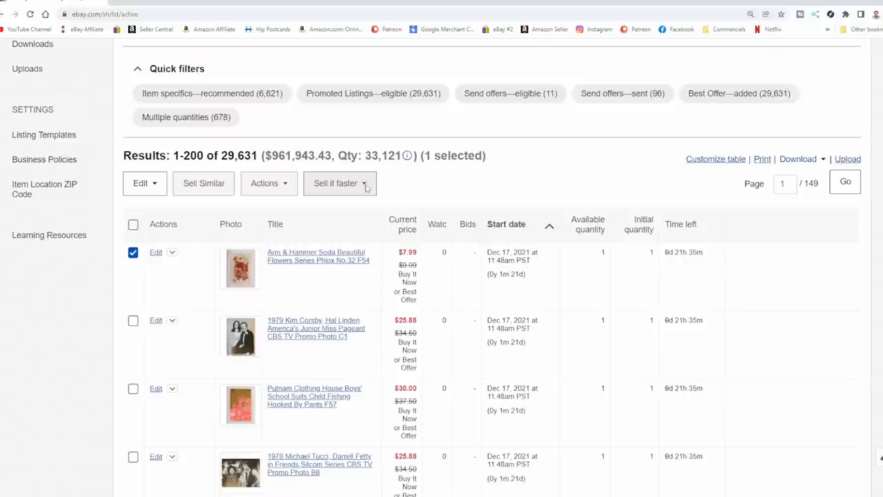
# Show the Sell it faster menu: item specifics, promote, offers, Best Offer and volume pricing
pyautogui.click(338, 183)
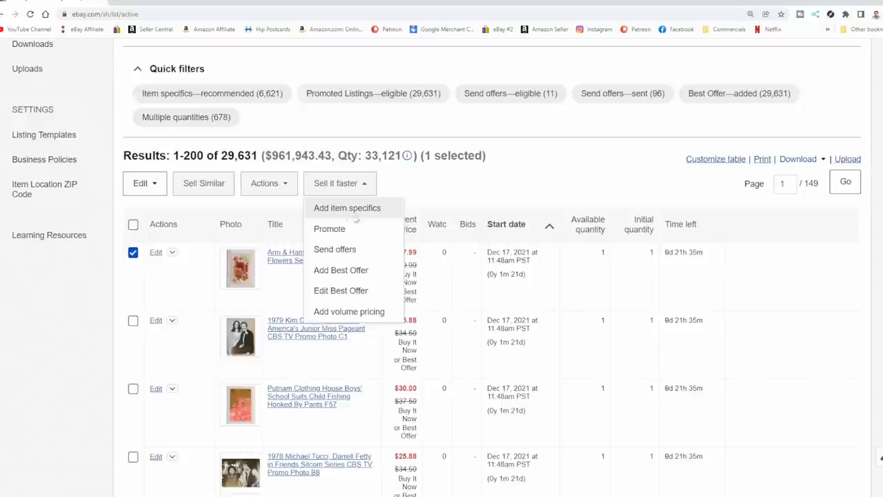
pyautogui.moveTo(330, 229)
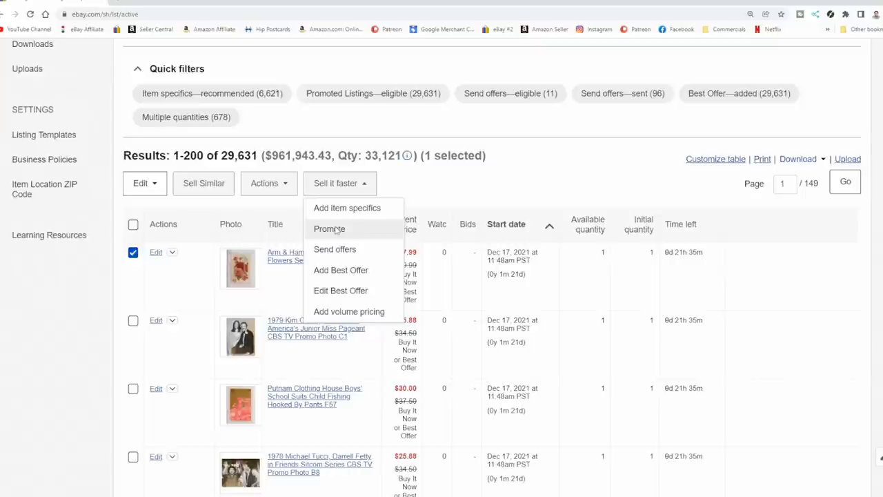
pyautogui.moveTo(335, 249)
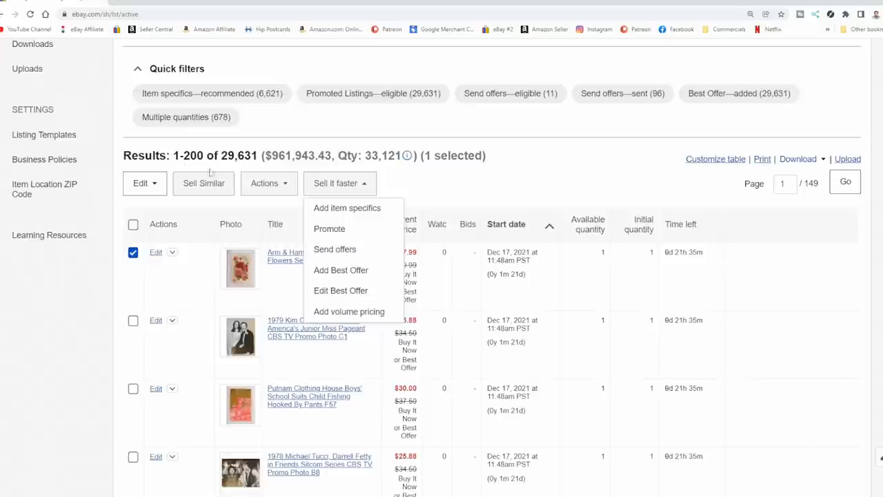
# View the Actions menu's bulk options, then return to the Sell it faster options
pyautogui.click(264, 183)
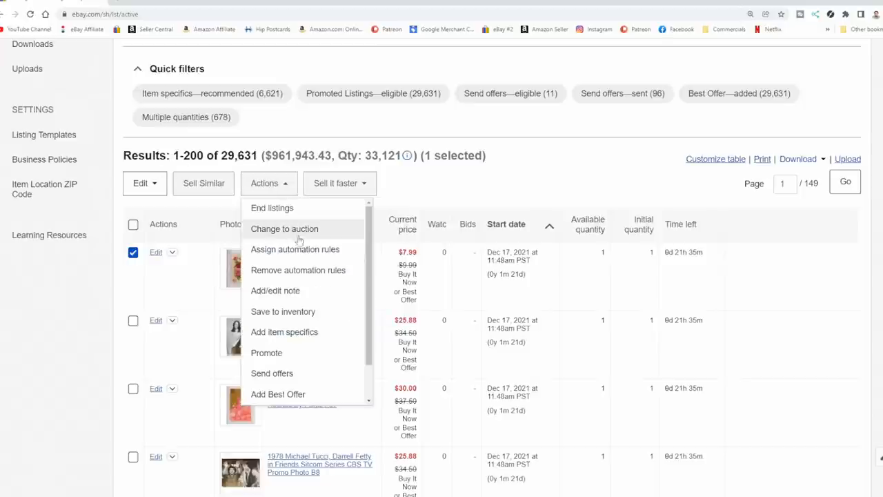
pyautogui.moveTo(292, 393)
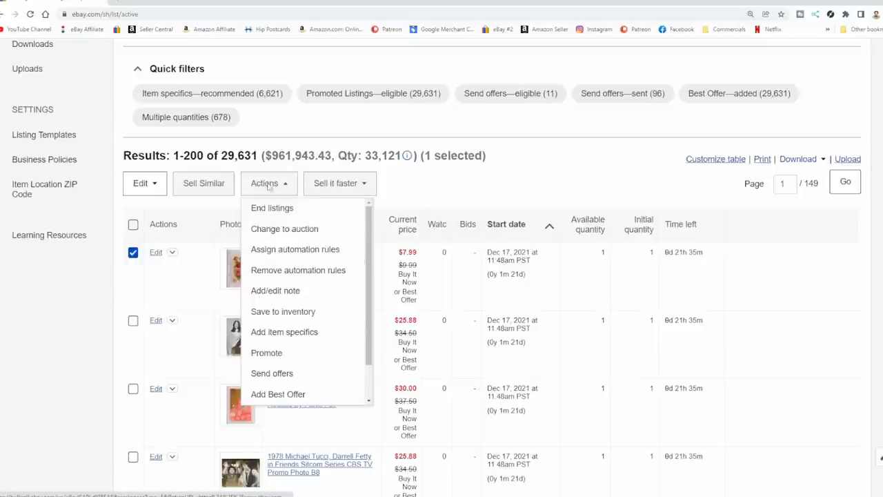
pyautogui.moveTo(203, 183)
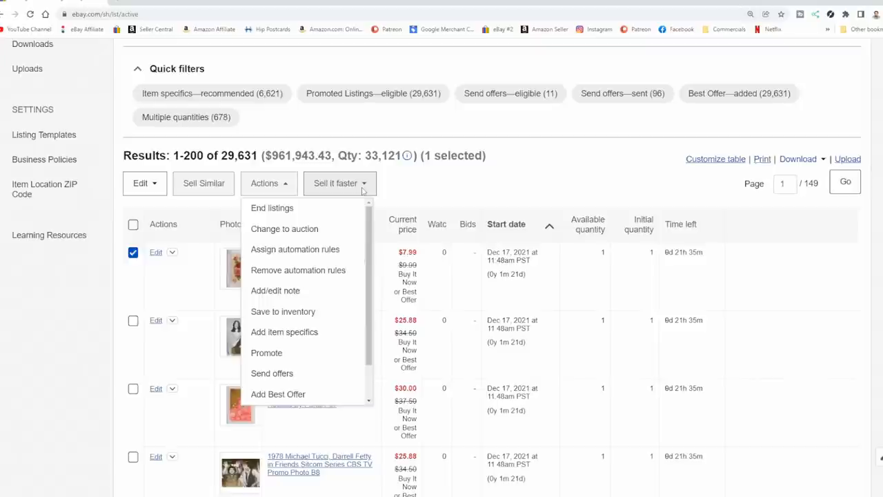
pyautogui.click(340, 183)
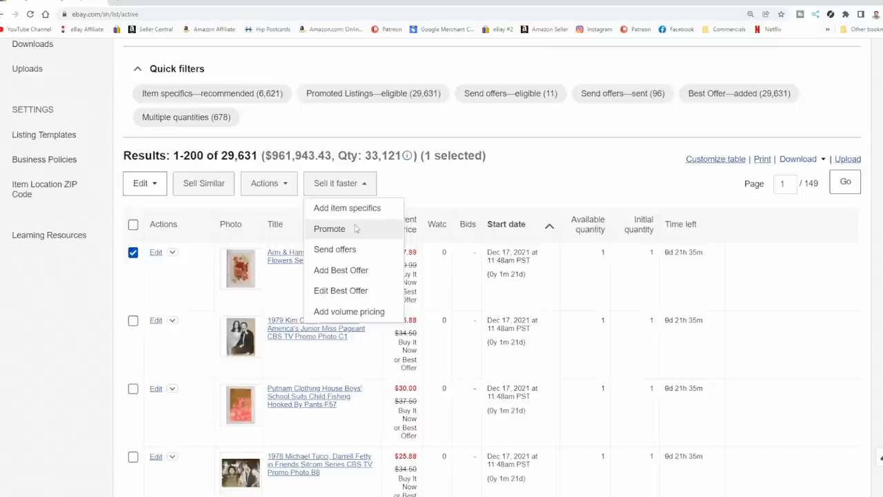
pyautogui.moveTo(335, 249)
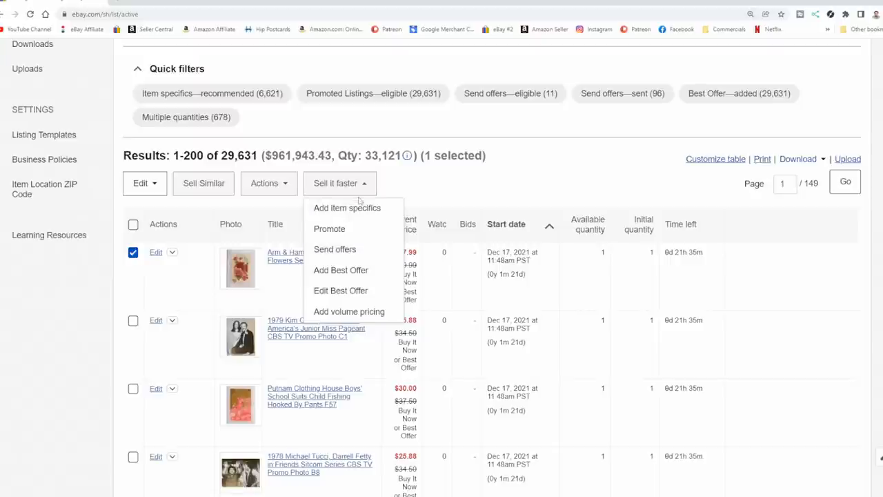
pyautogui.moveTo(347, 208)
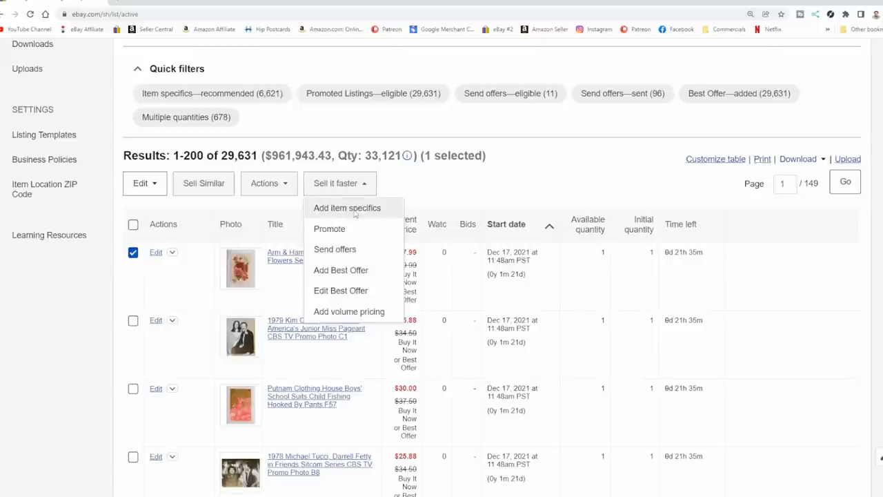
pyautogui.moveTo(356, 221)
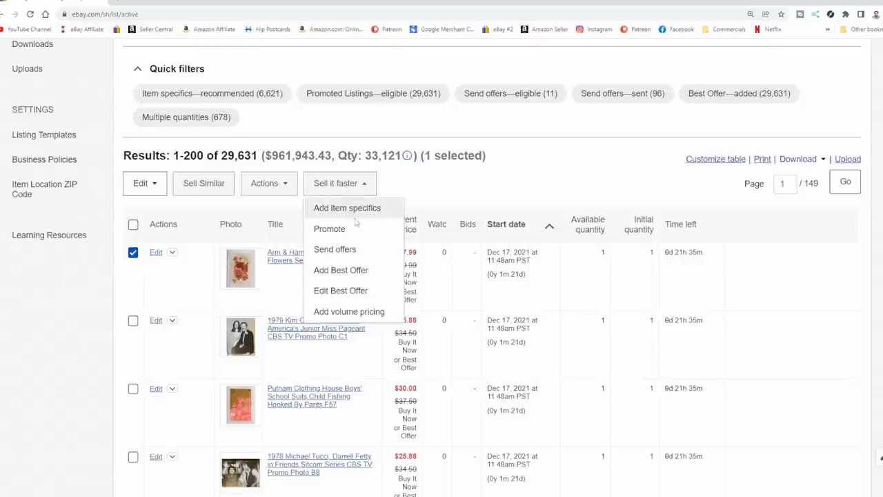
pyautogui.moveTo(329, 229)
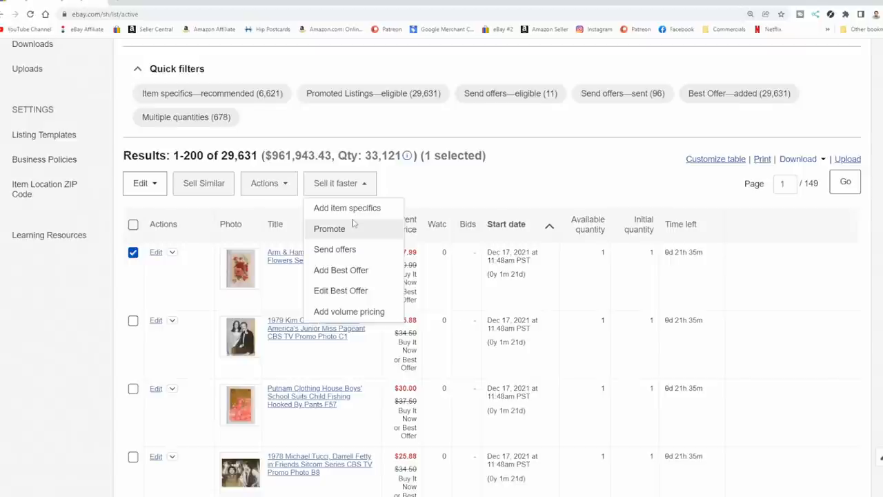
pyautogui.moveTo(346, 236)
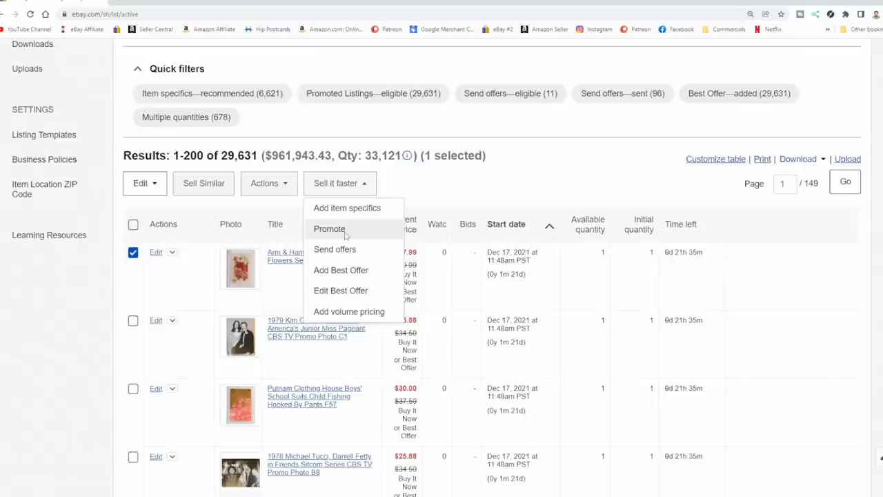
pyautogui.moveTo(335, 249)
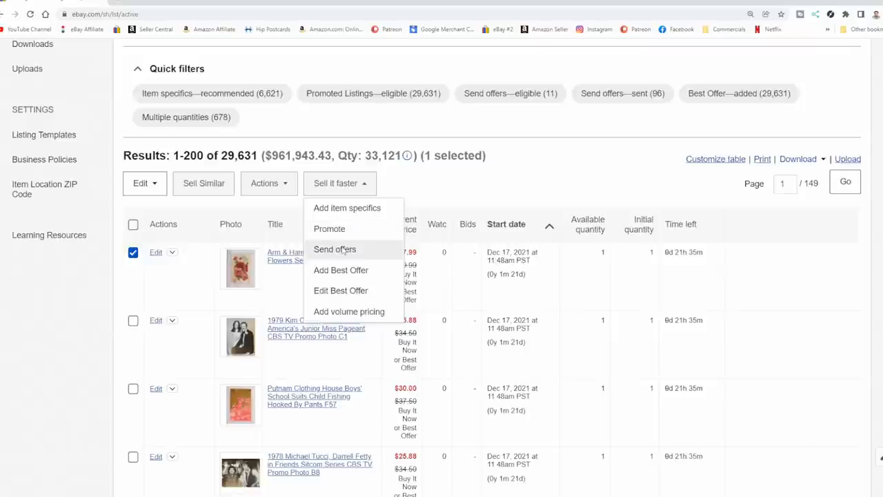
pyautogui.moveTo(343, 249)
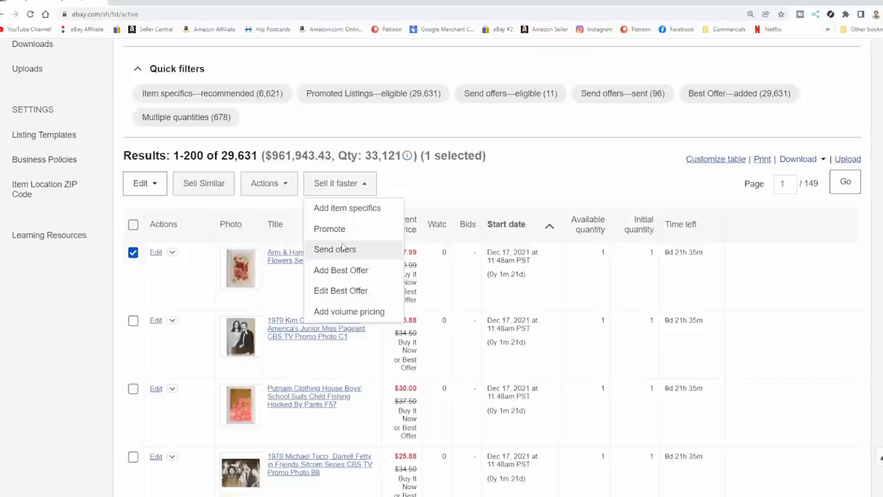
pyautogui.moveTo(344, 249)
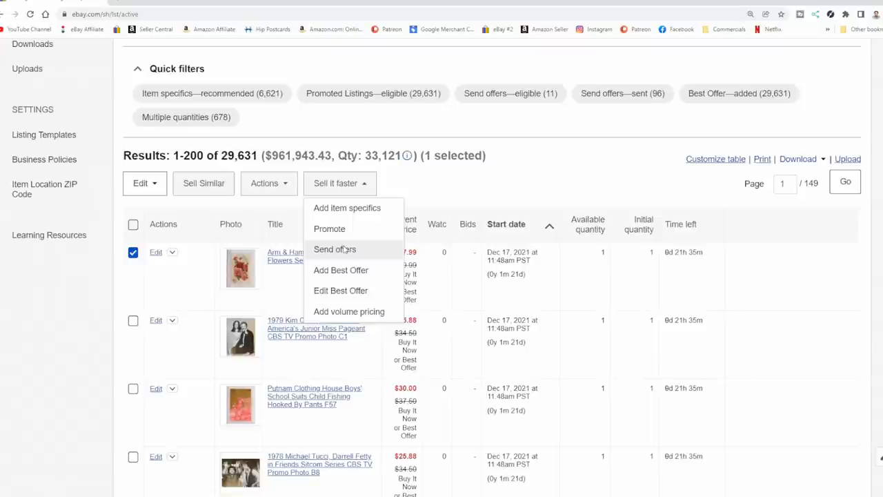
pyautogui.moveTo(368, 254)
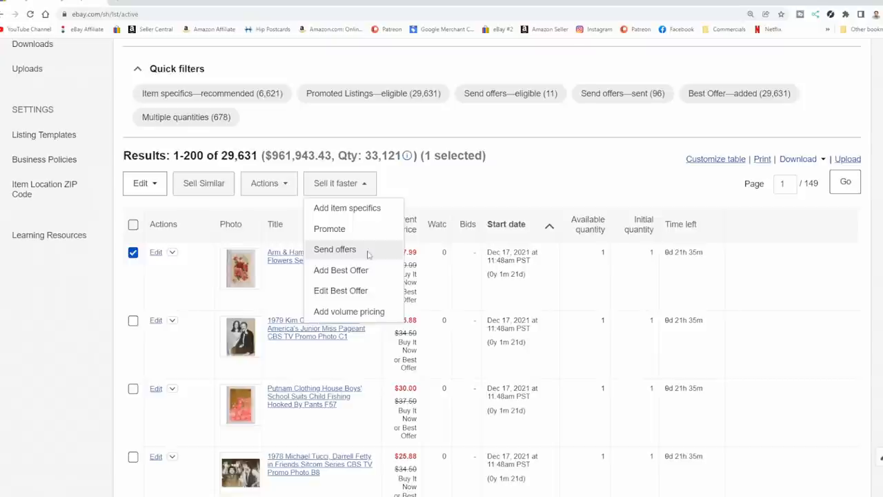
pyautogui.moveTo(340, 269)
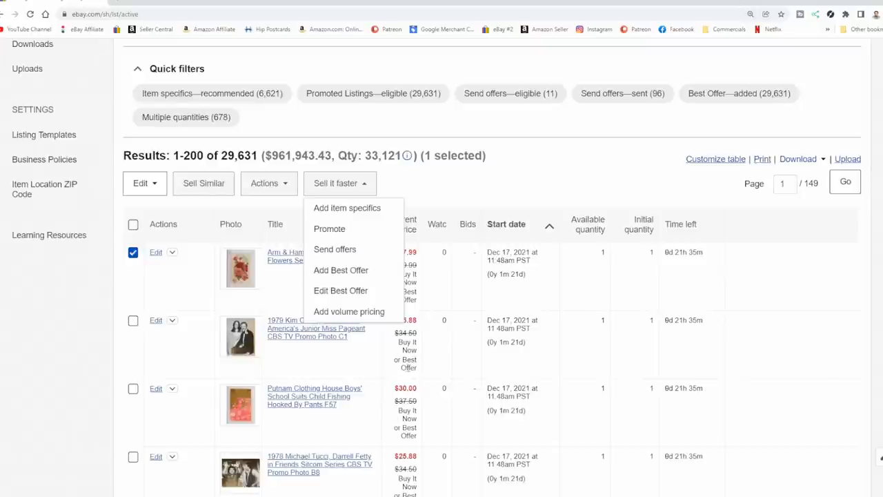
pyautogui.moveTo(373, 487)
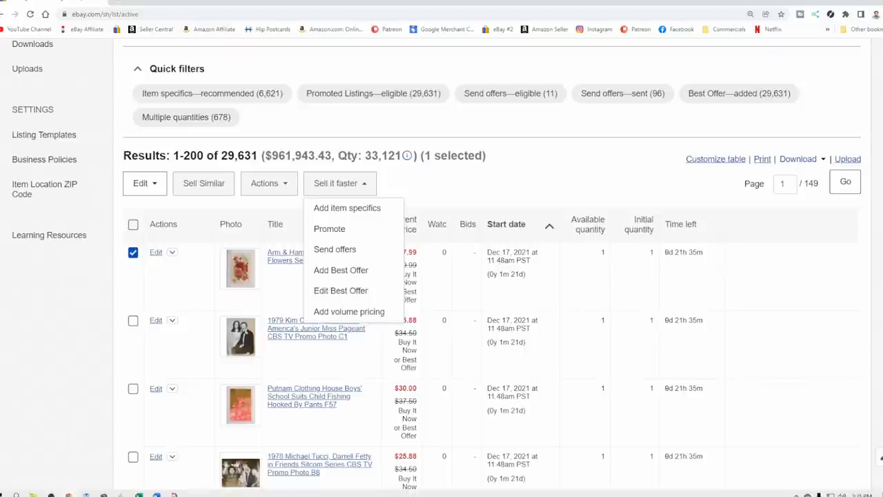
pyautogui.moveTo(348, 311)
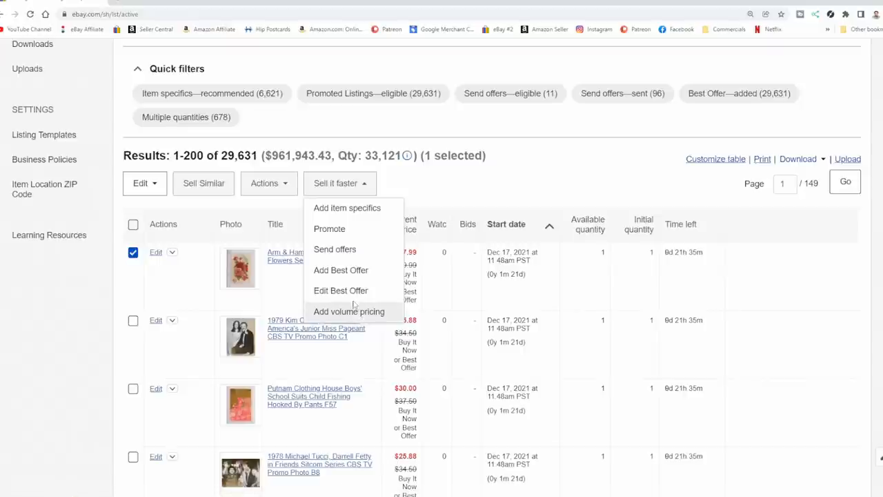
pyautogui.moveTo(340, 290)
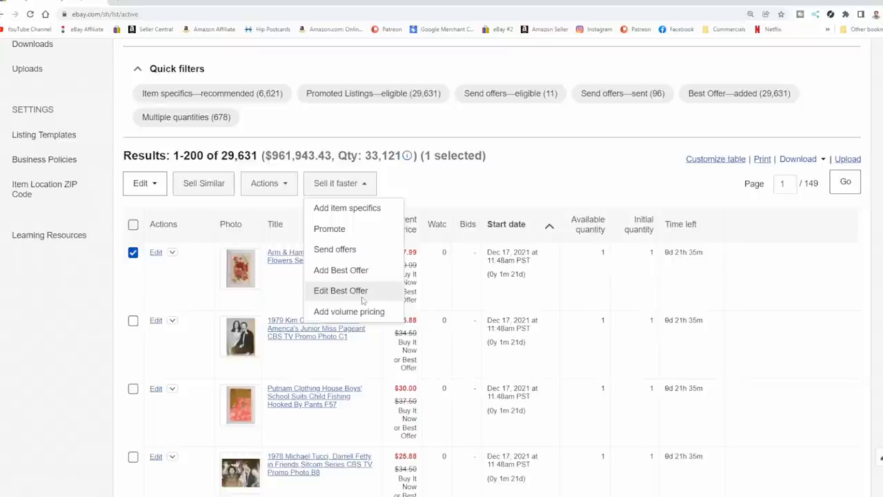
pyautogui.moveTo(341, 270)
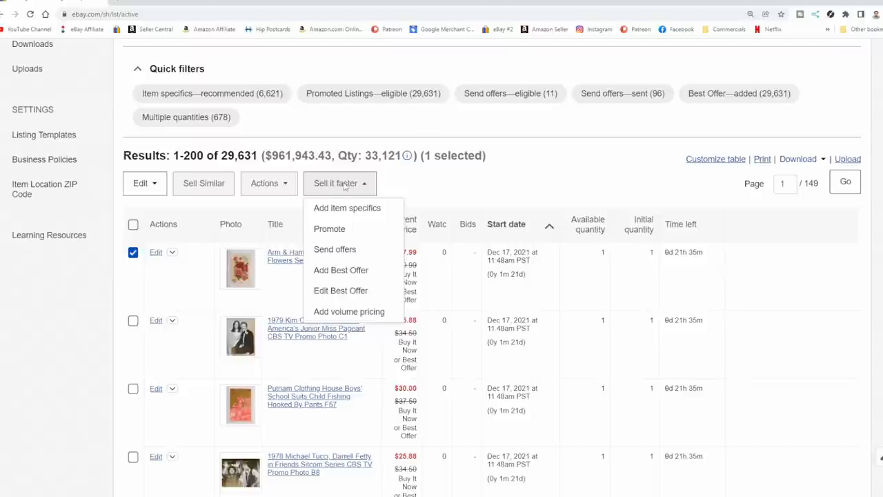
pyautogui.moveTo(347, 186)
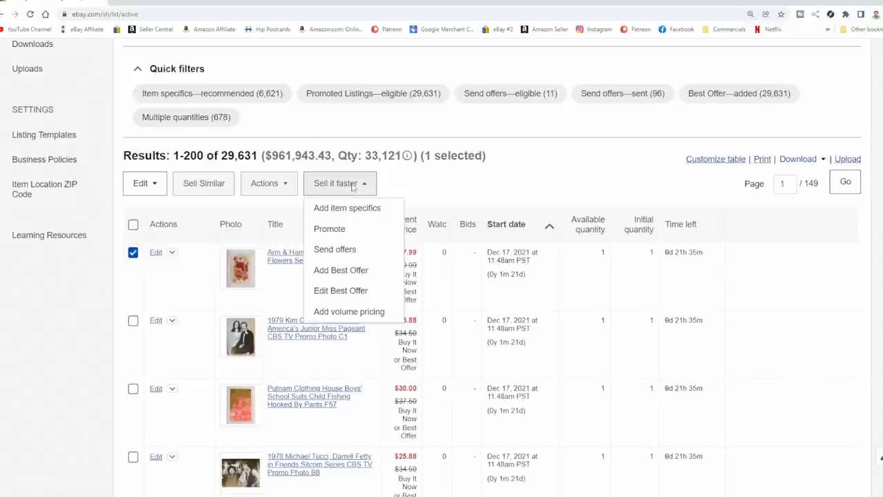
pyautogui.moveTo(422, 178)
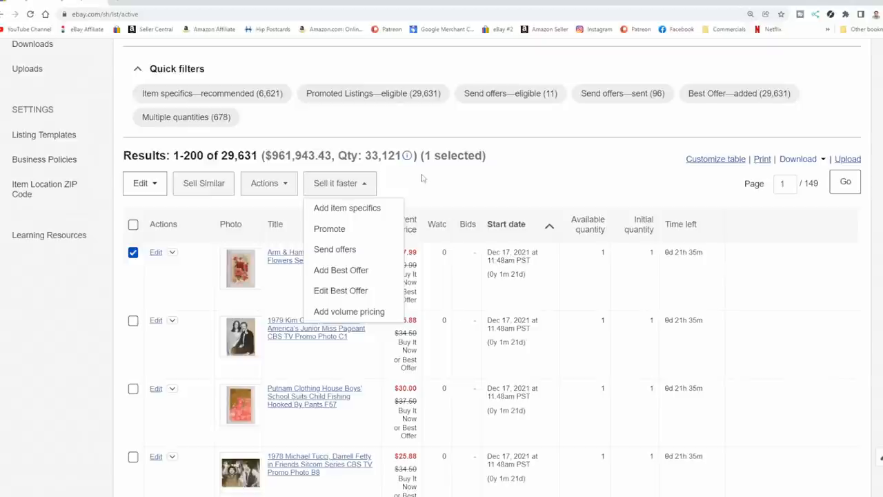
# Dismiss the Sell it faster menu, keeping the Phlox listing selected
pyautogui.click(544, 158)
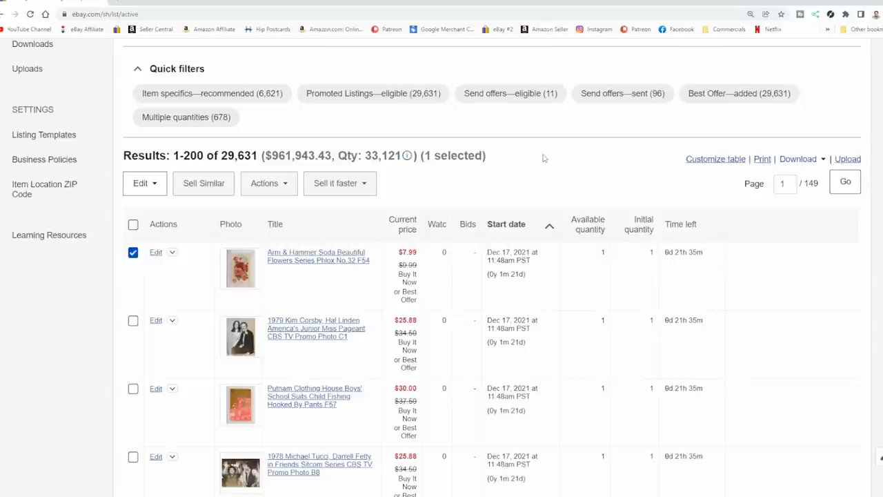
pyautogui.moveTo(540, 158)
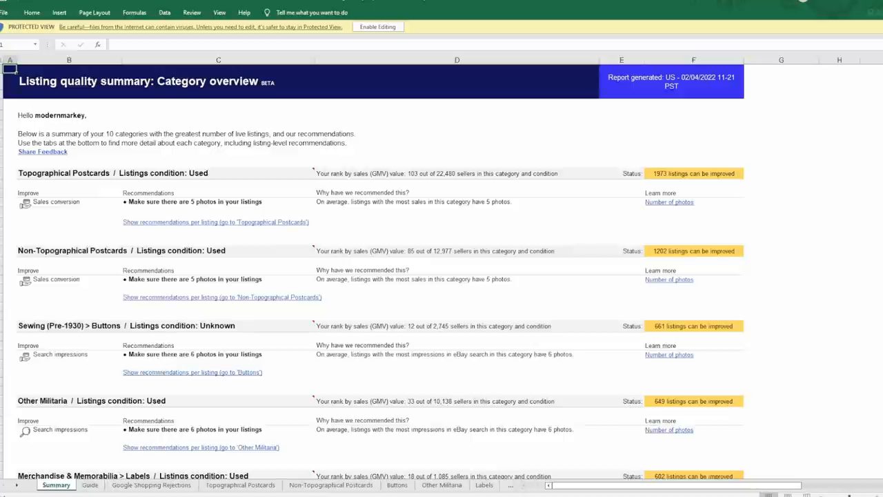
pyautogui.moveTo(225, 177)
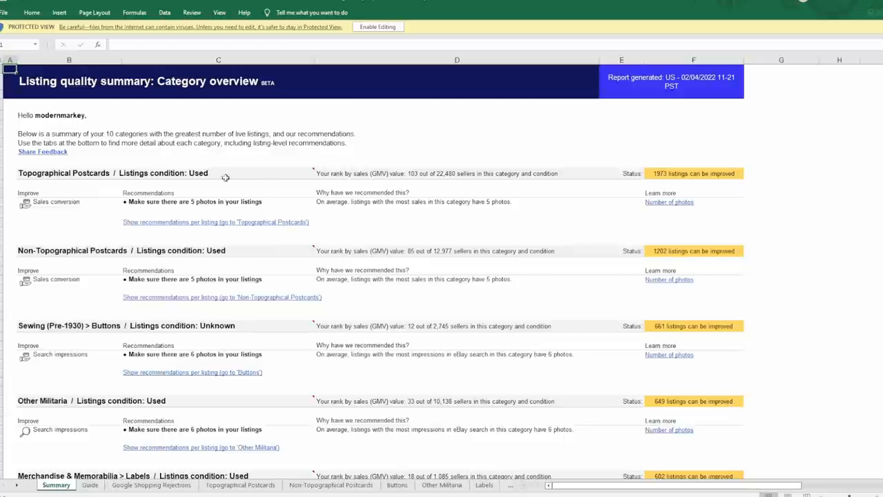
pyautogui.moveTo(147, 205)
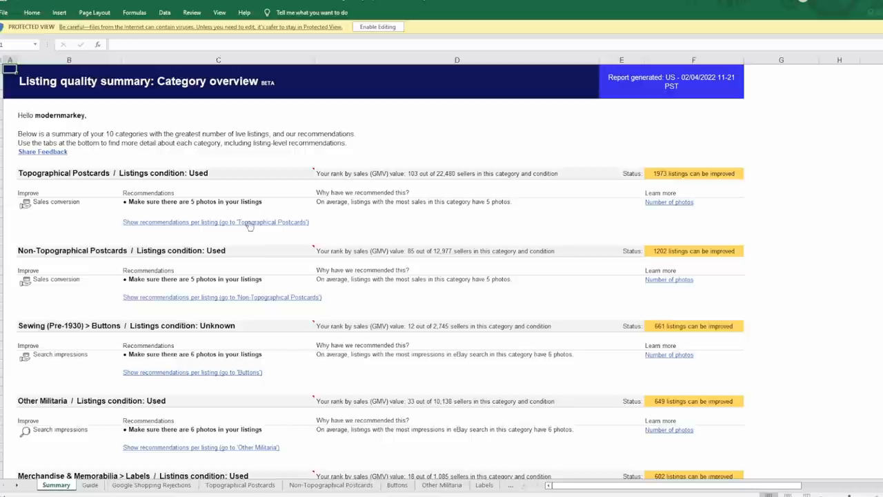
pyautogui.moveTo(194, 304)
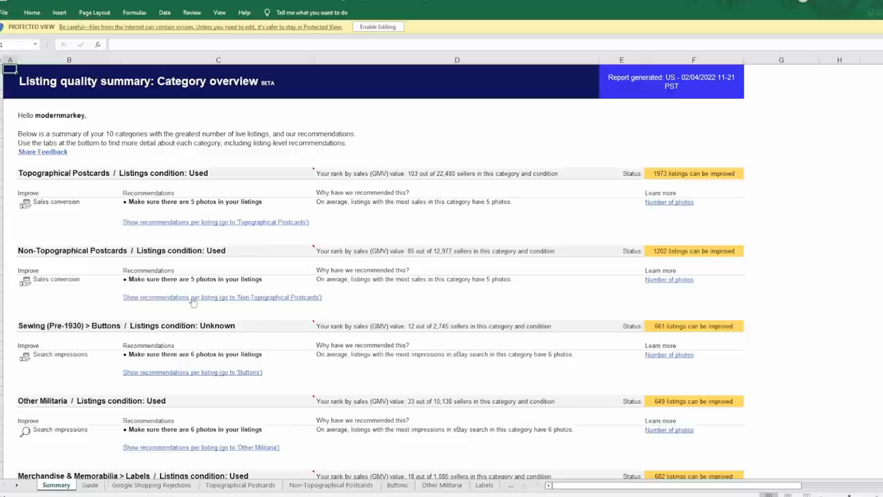
pyautogui.moveTo(266, 301)
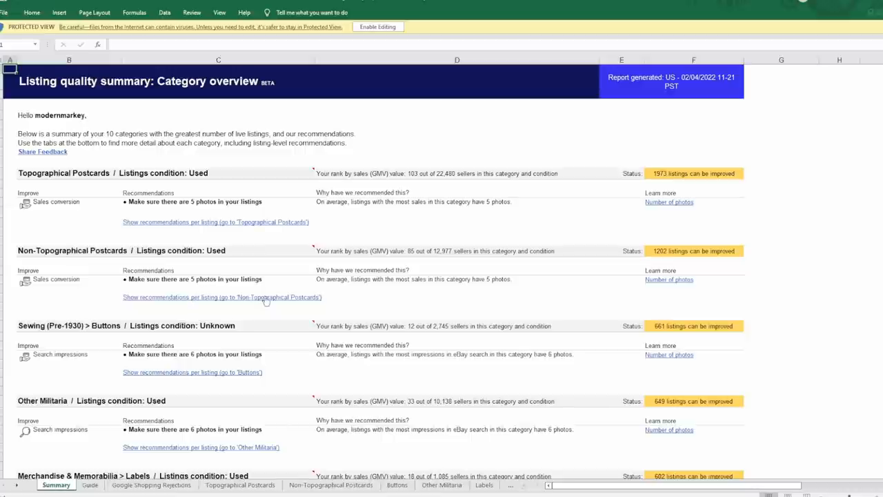
pyautogui.moveTo(267, 295)
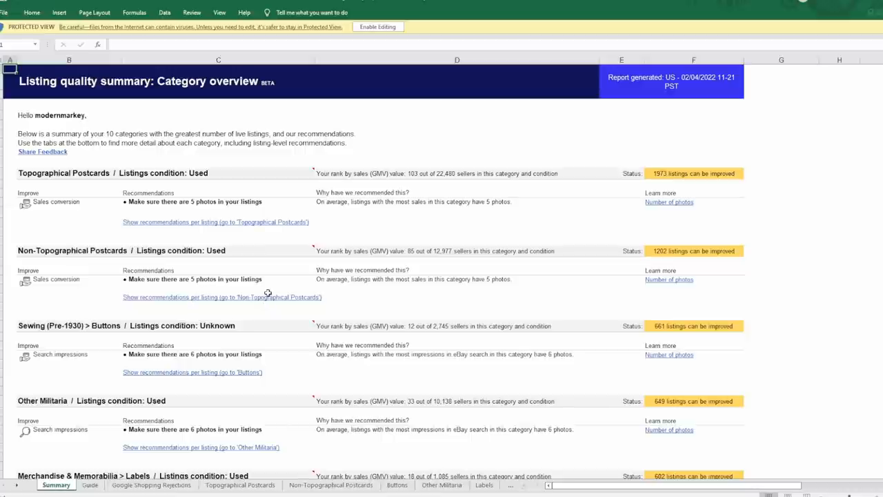
pyautogui.moveTo(376, 291)
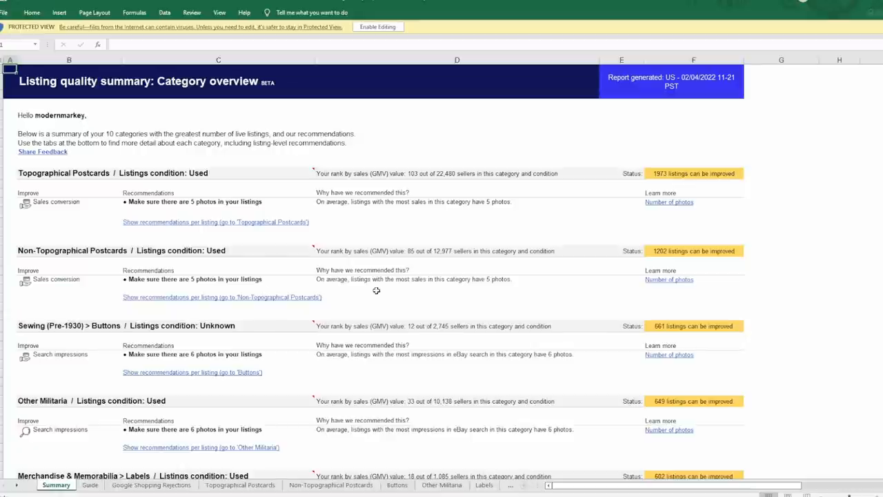
pyautogui.moveTo(366, 290)
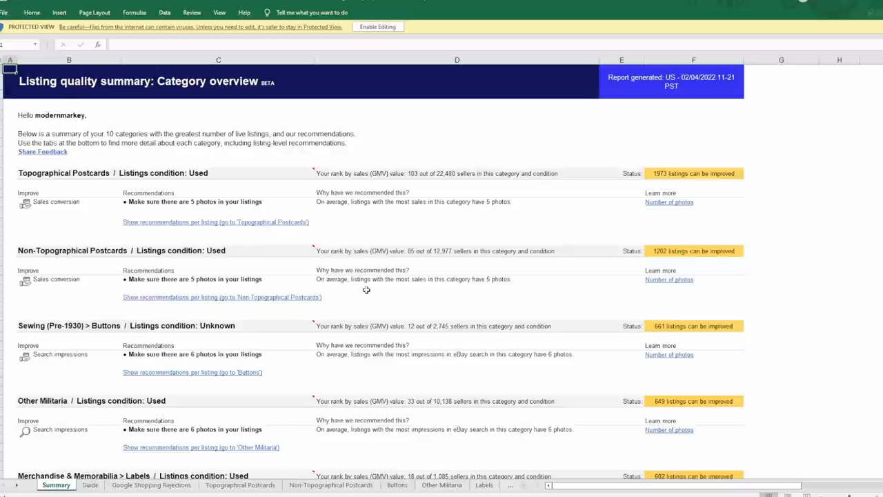
# Scroll the Summary sheet's category recommendations down to Labels and Original Period Items
pyautogui.scroll(-3)
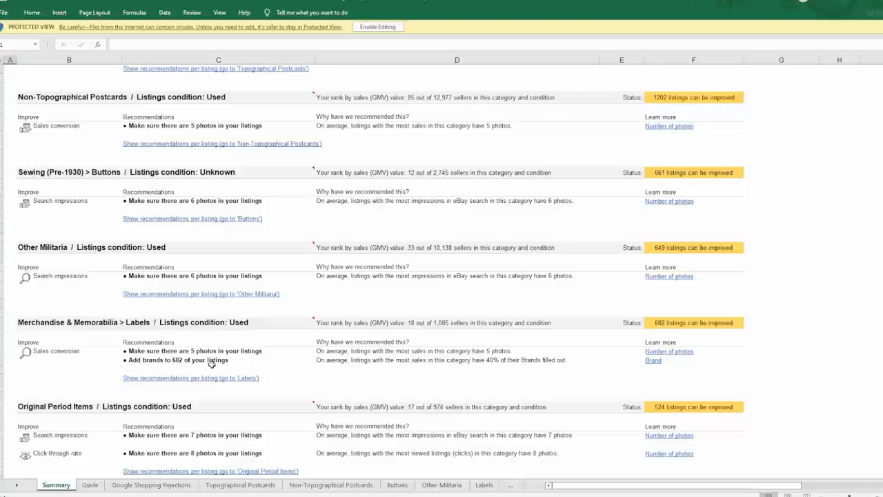
pyautogui.scroll(-3)
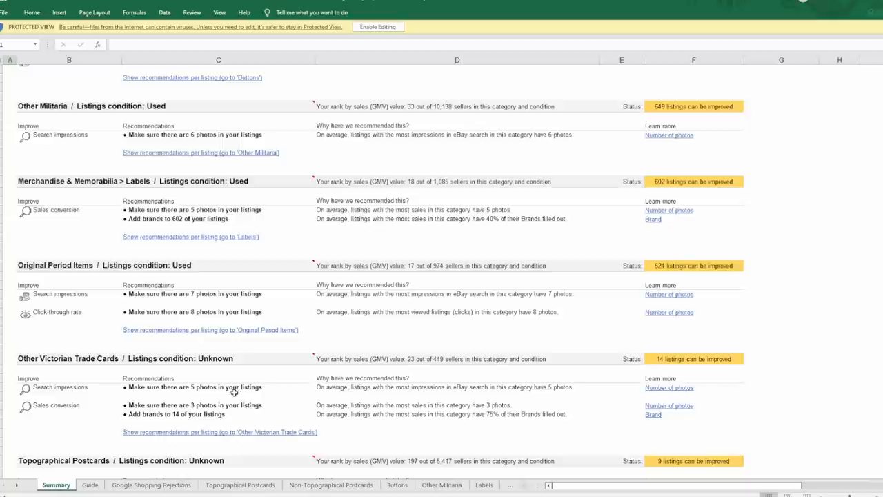
pyautogui.moveTo(232, 393)
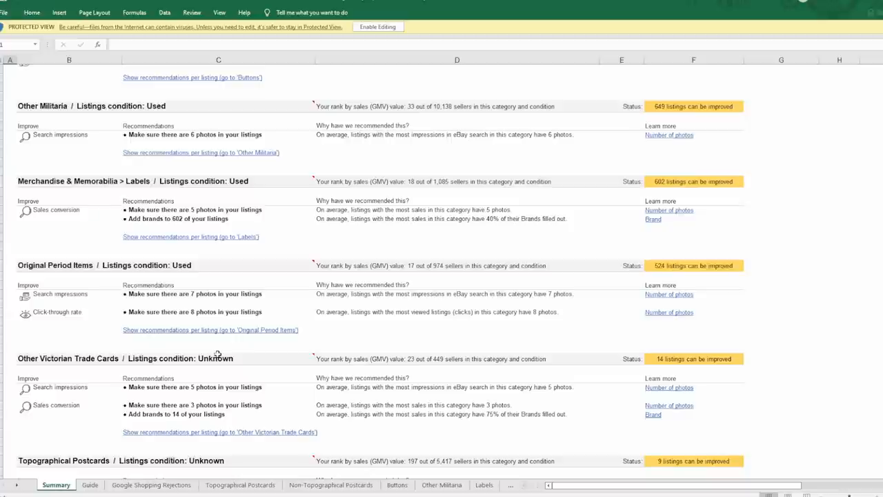
pyautogui.moveTo(213, 351)
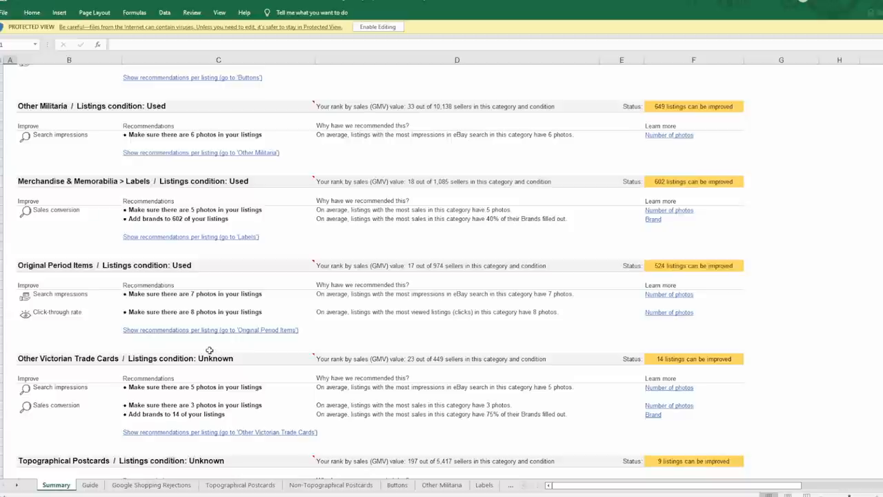
pyautogui.moveTo(271, 373)
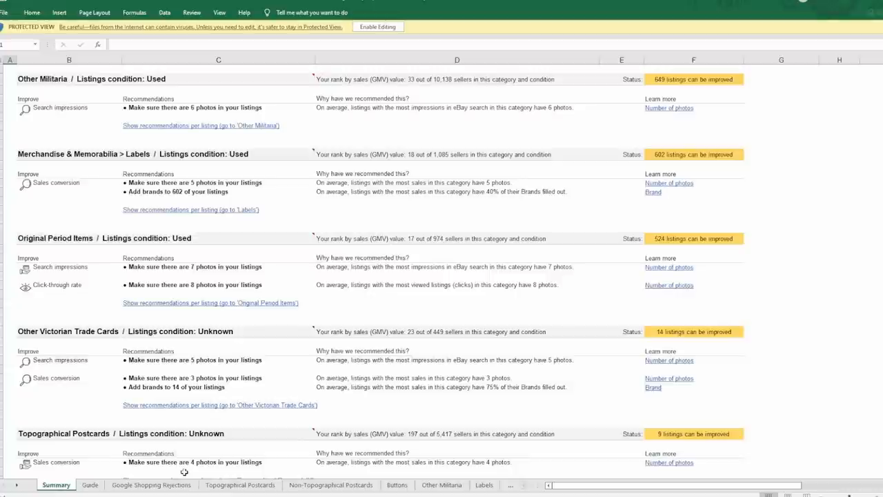
pyautogui.moveTo(173, 415)
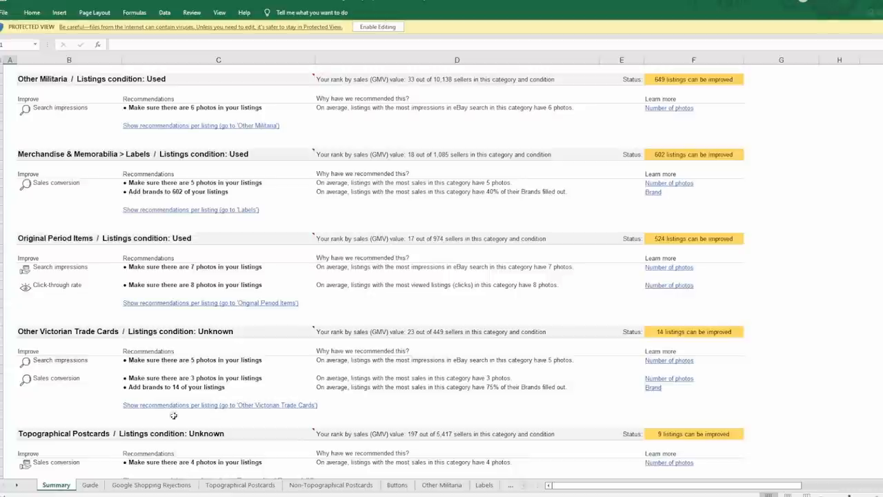
pyautogui.moveTo(223, 454)
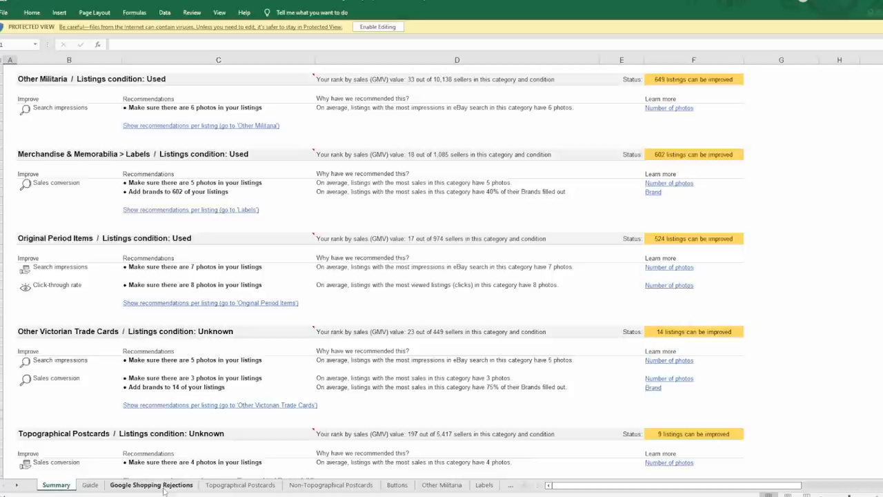
# View the Google Shopping Rejections sheet listing two trade cards with images too small
pyautogui.click(151, 484)
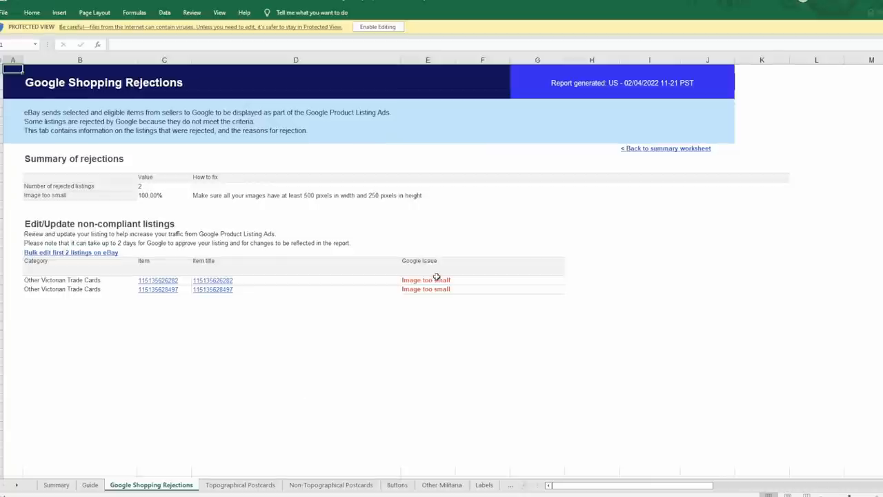
pyautogui.moveTo(424, 284)
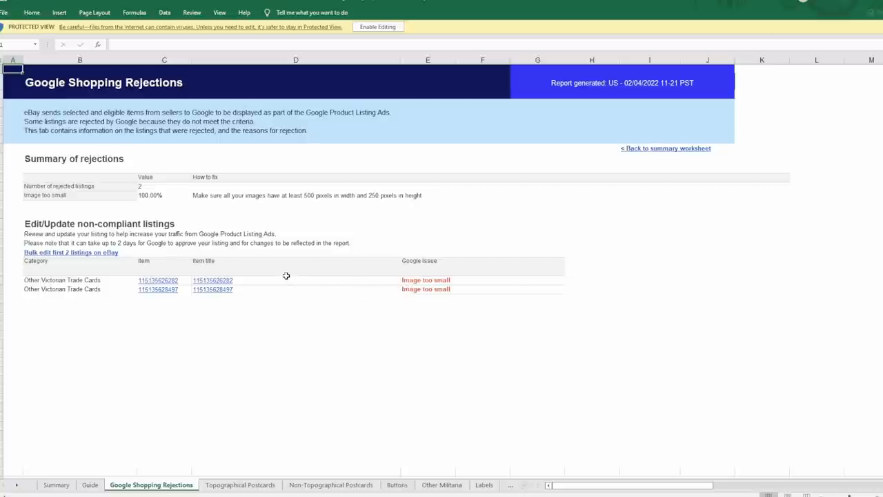
pyautogui.moveTo(213, 343)
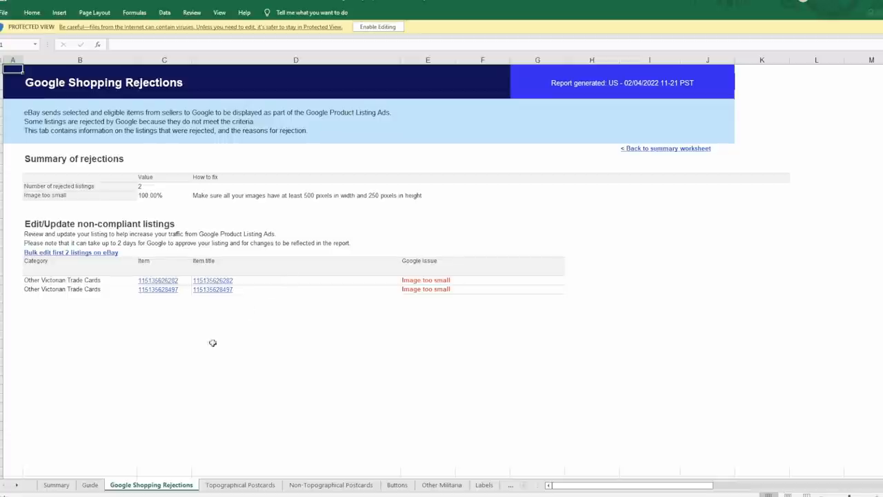
pyautogui.moveTo(213, 343)
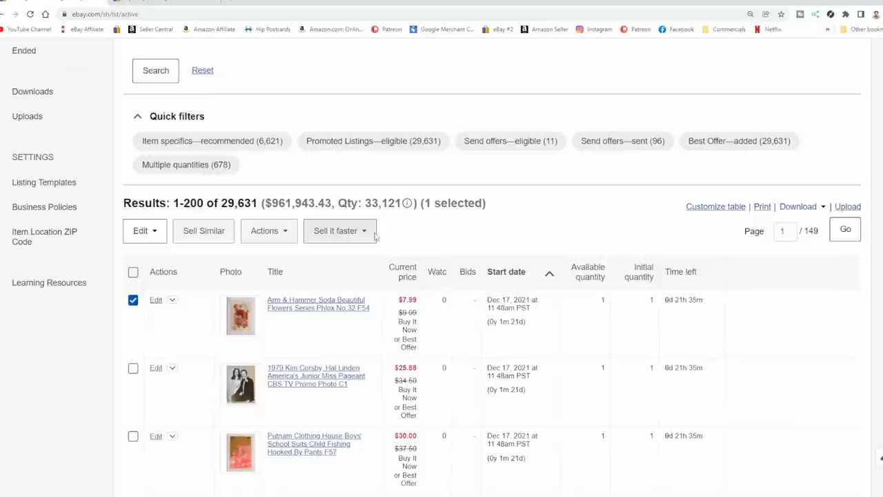
pyautogui.moveTo(373, 236)
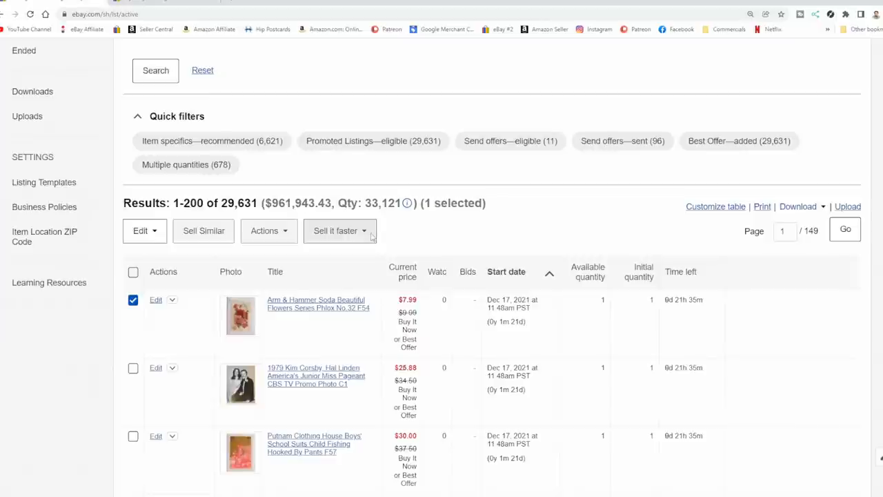
pyautogui.moveTo(371, 236)
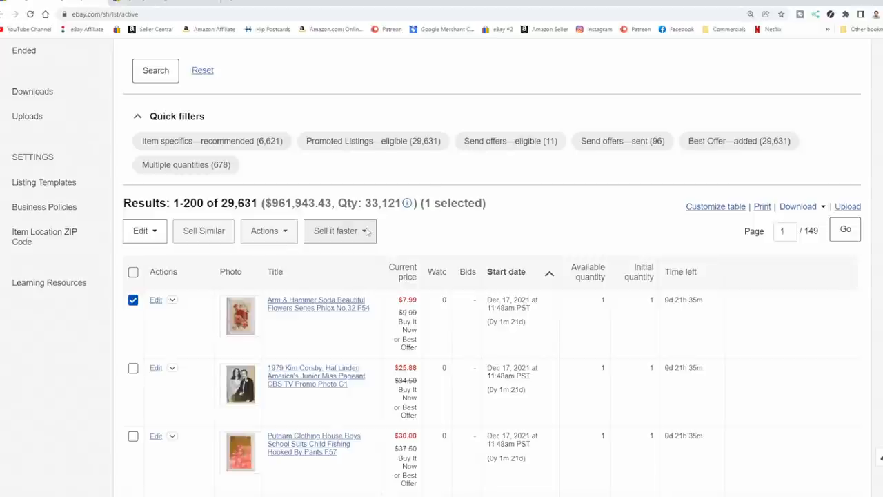
pyautogui.moveTo(368, 232)
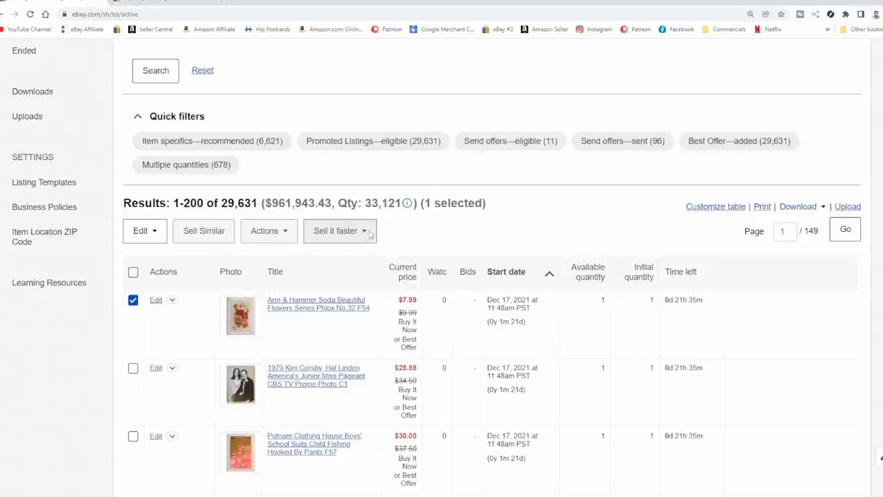